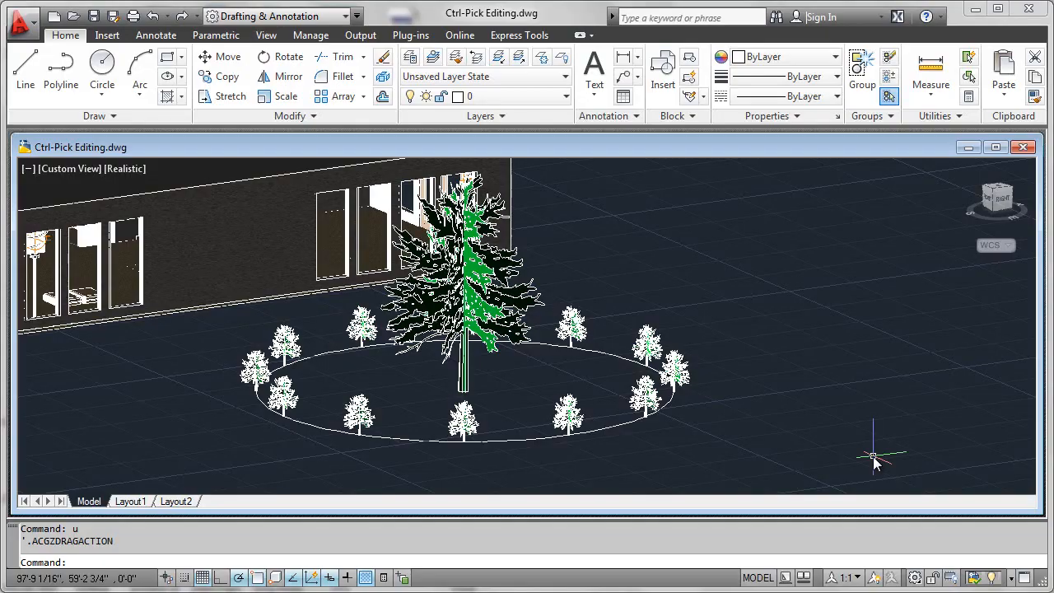
{"action": "mouse_move", "coordinate": [683, 436]}
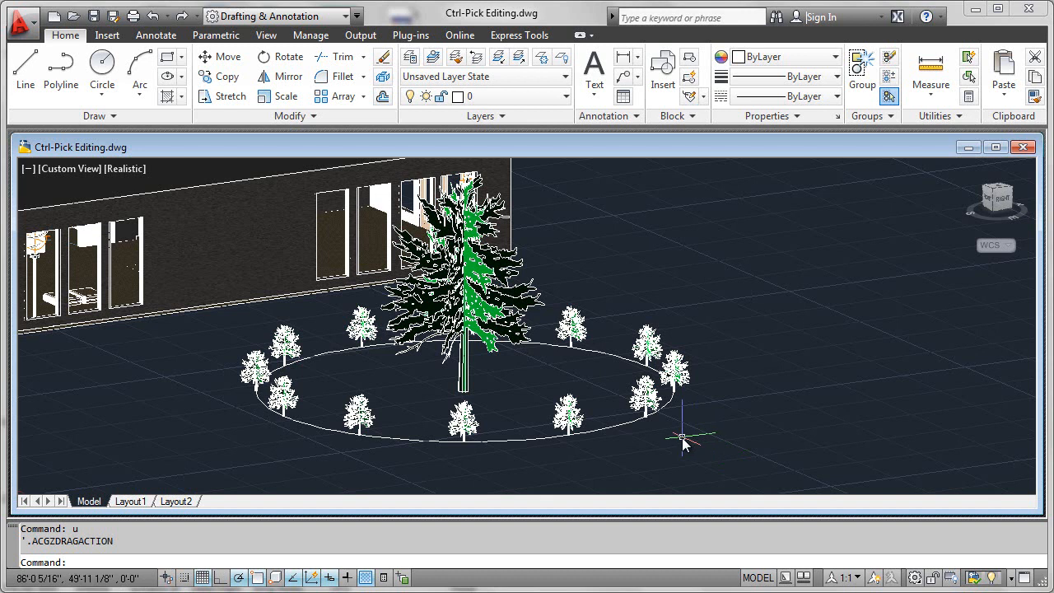
{"action": "mouse_move", "coordinate": [362, 445]}
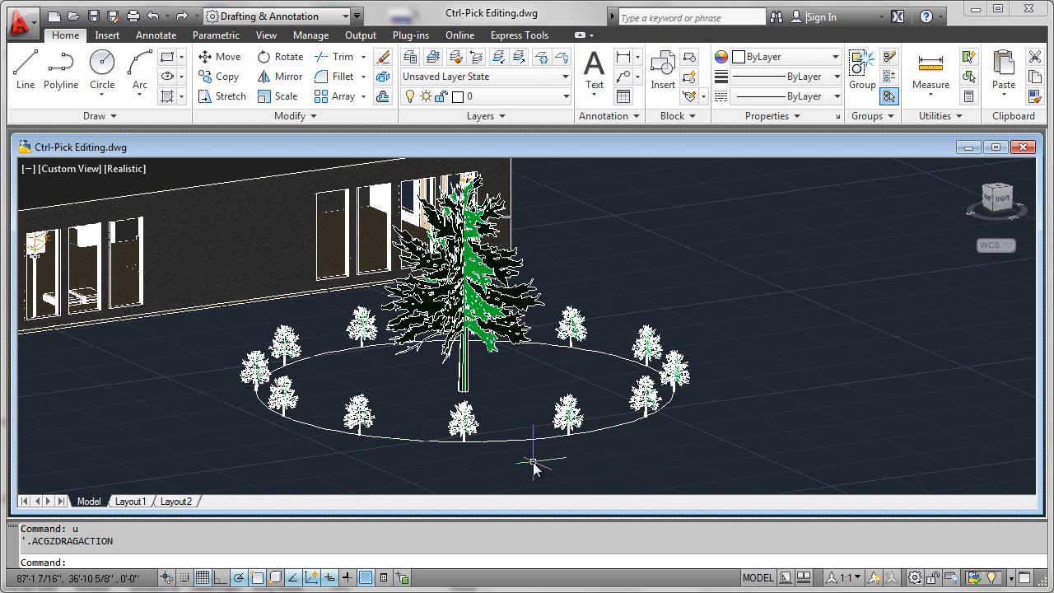
{"action": "mouse_move", "coordinate": [364, 408]}
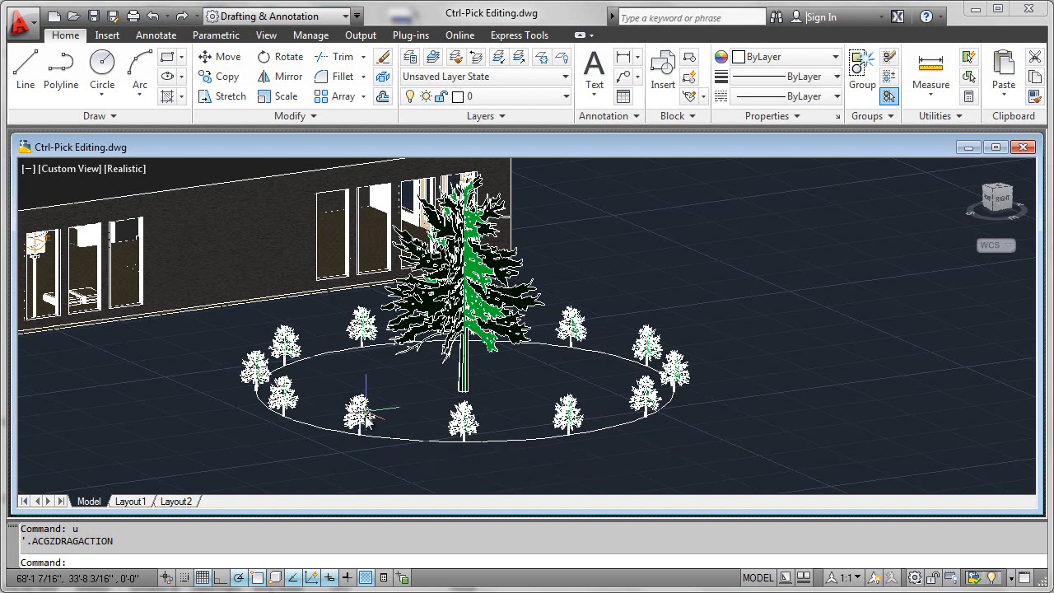
{"action": "mouse_move", "coordinate": [391, 412]}
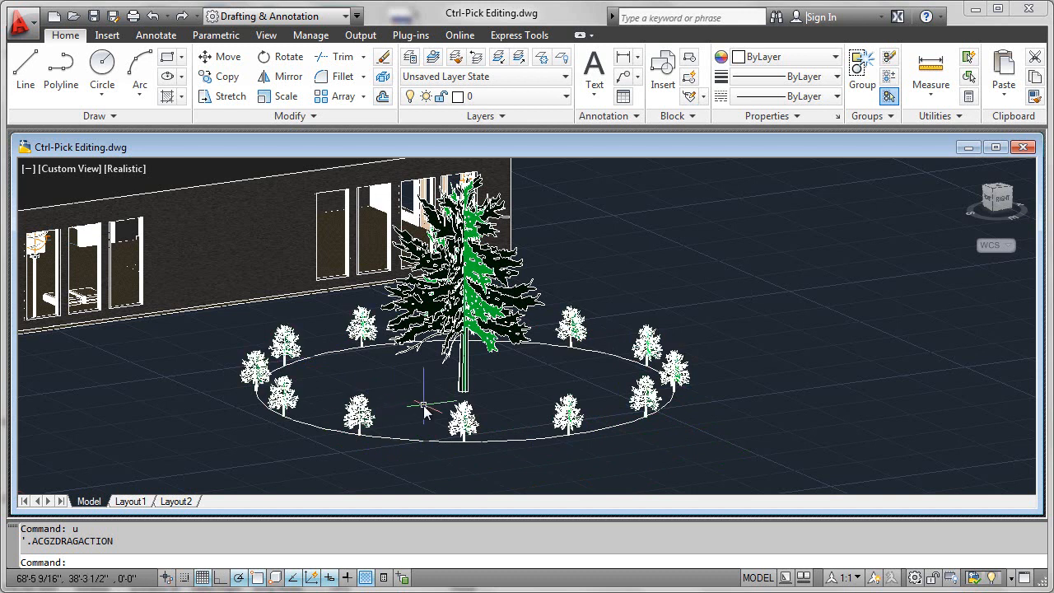
{"action": "mouse_move", "coordinate": [408, 416]}
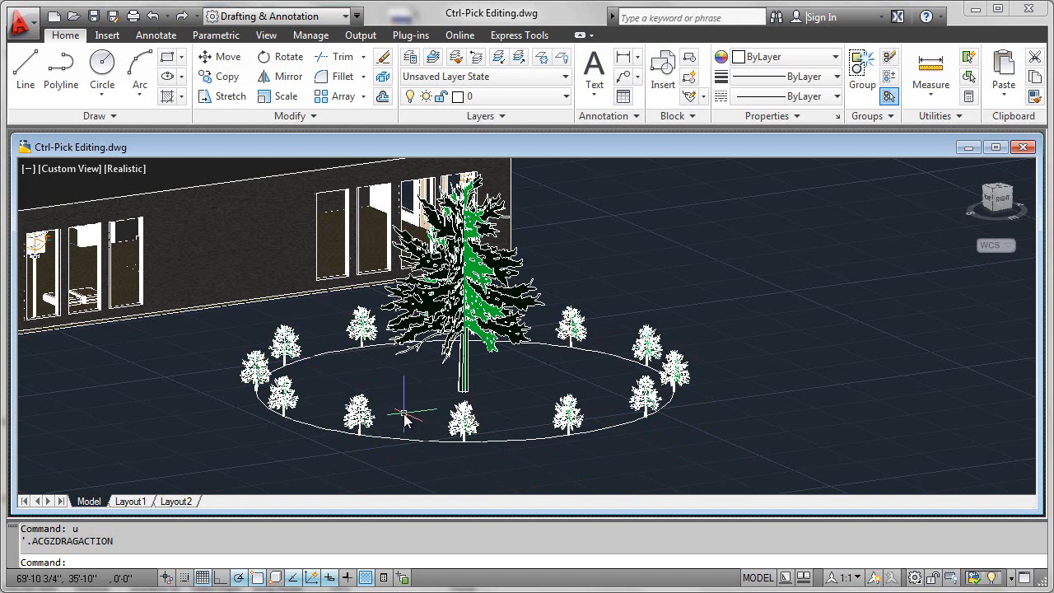
{"action": "mouse_move", "coordinate": [329, 403]}
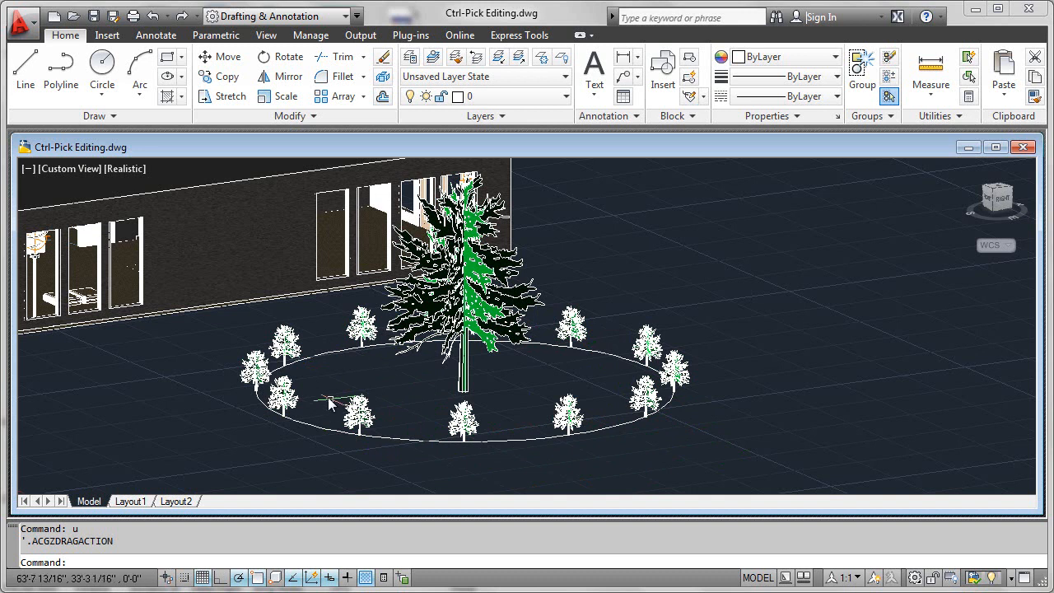
{"action": "mouse_move", "coordinate": [419, 428]}
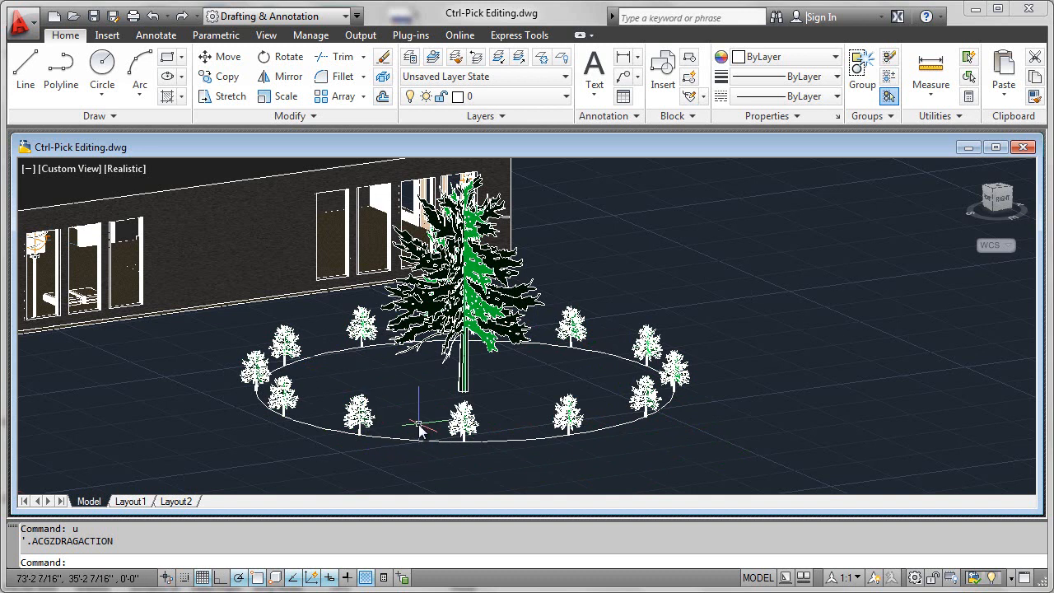
{"action": "mouse_move", "coordinate": [378, 407]}
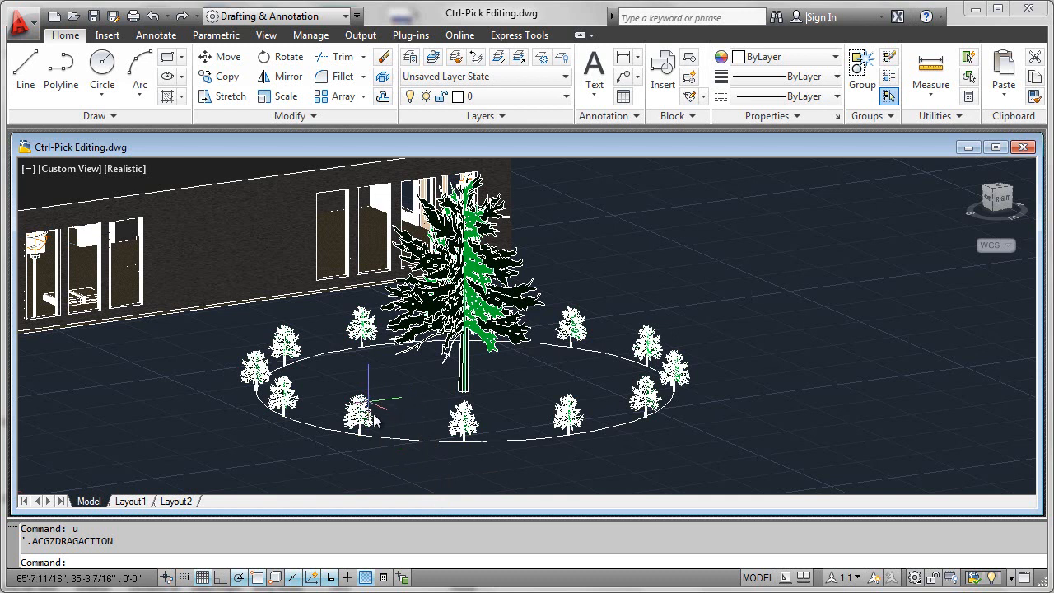
{"action": "mouse_move", "coordinate": [395, 411]}
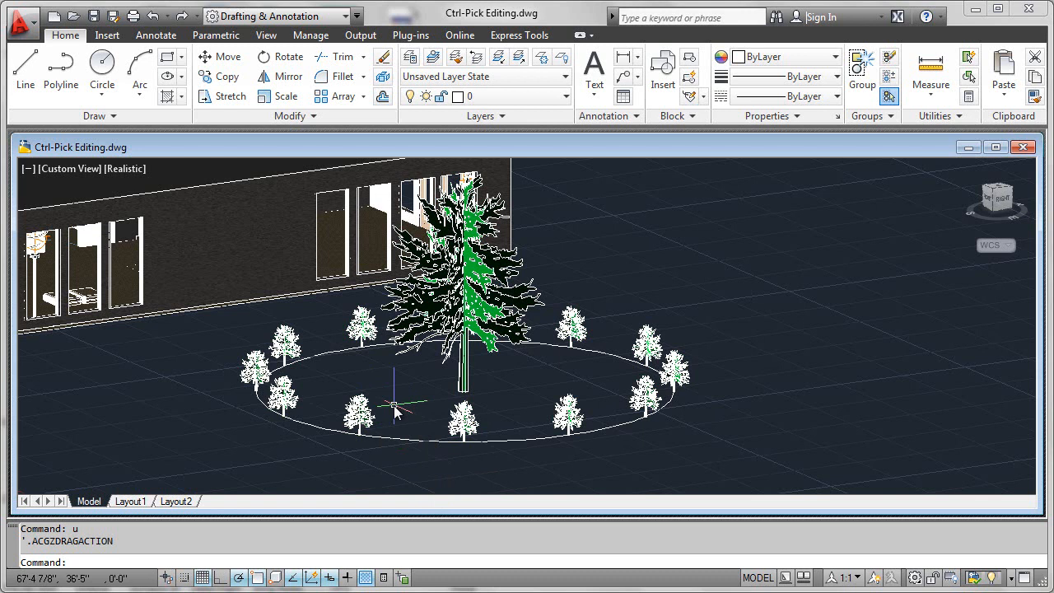
{"action": "mouse_move", "coordinate": [375, 416]}
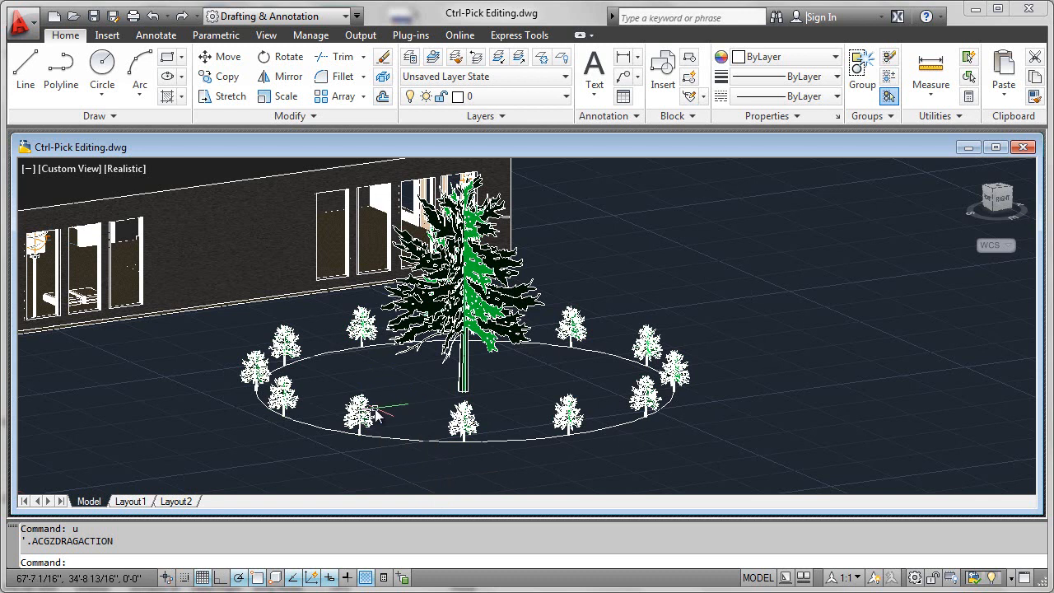
Step: Ctrl-pick the front shrub and stretch it inward toward the central tree
{"action": "left_click", "coordinate": [358, 411]}
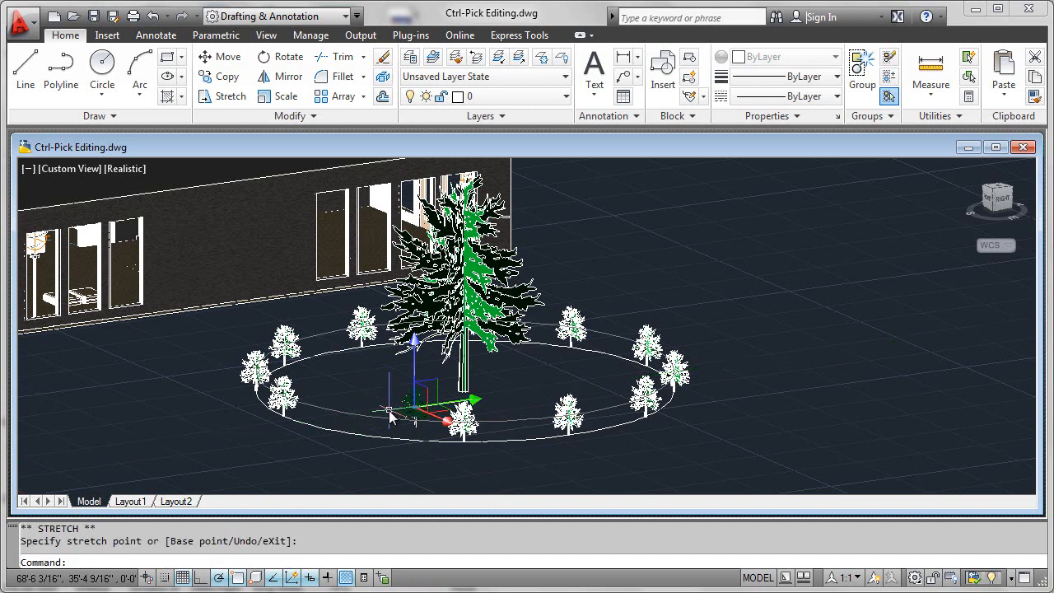
{"action": "key", "text": "Escape"}
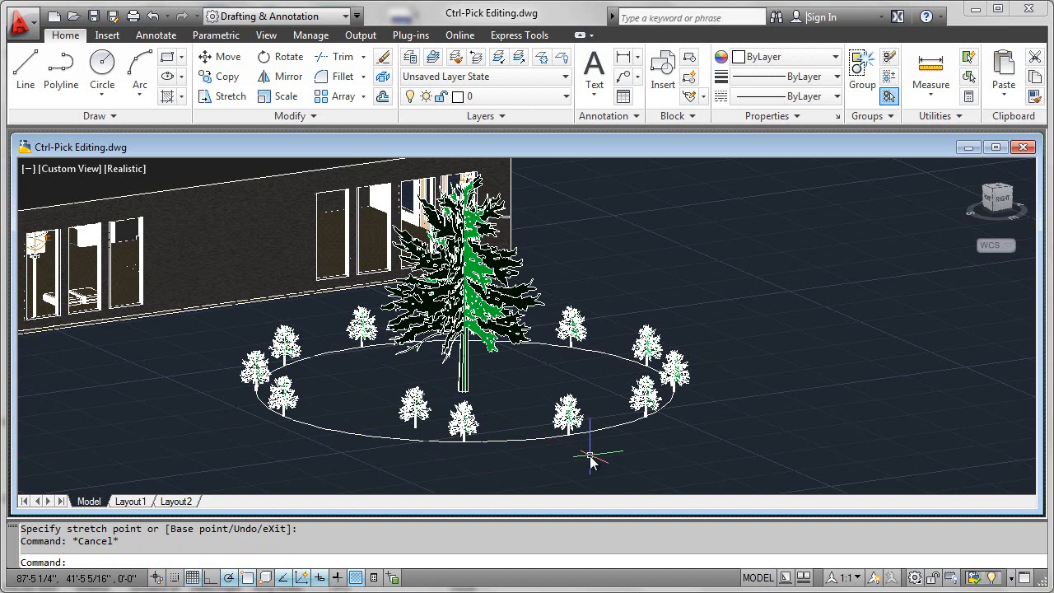
{"action": "mouse_move", "coordinate": [550, 455]}
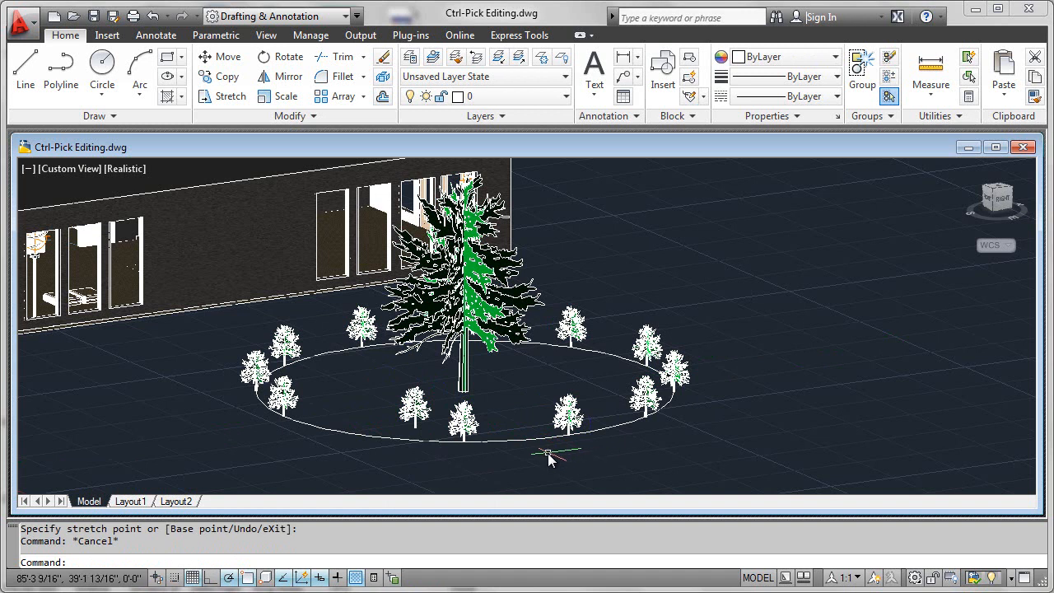
{"action": "mouse_move", "coordinate": [360, 434]}
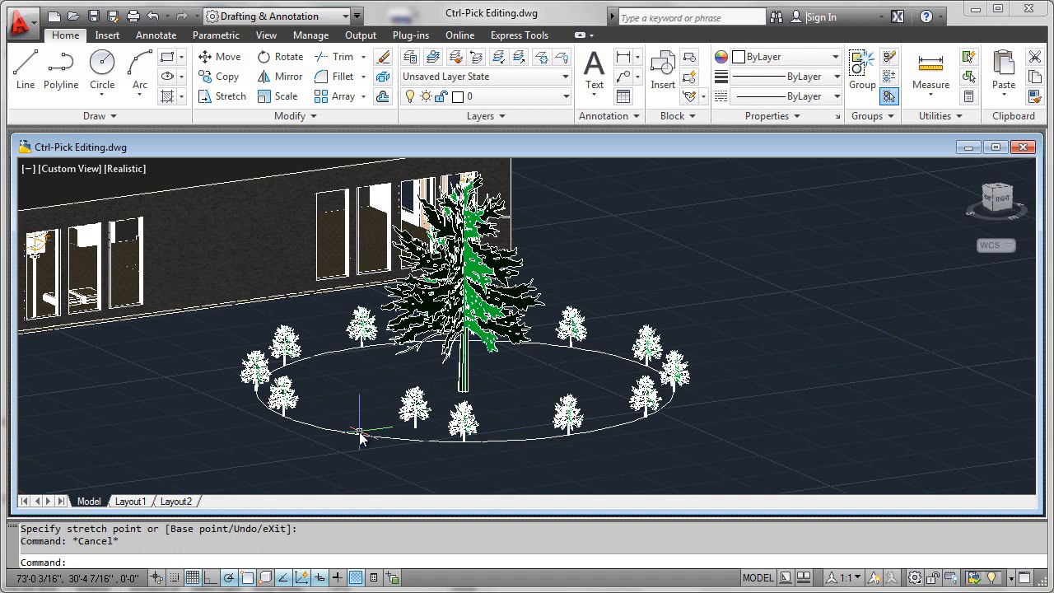
{"action": "mouse_move", "coordinate": [513, 455]}
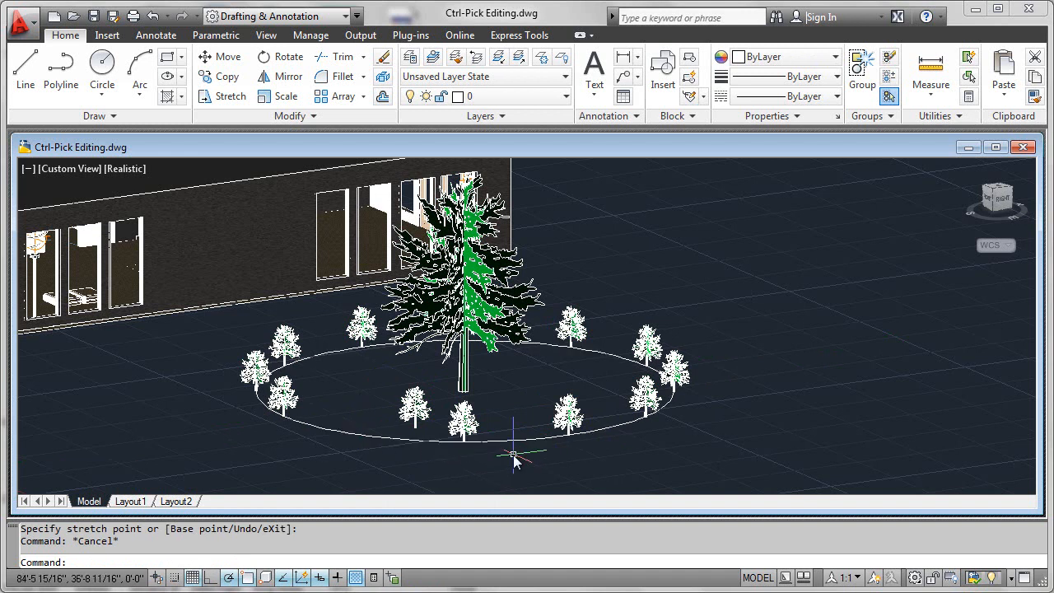
{"action": "mouse_move", "coordinate": [551, 449]}
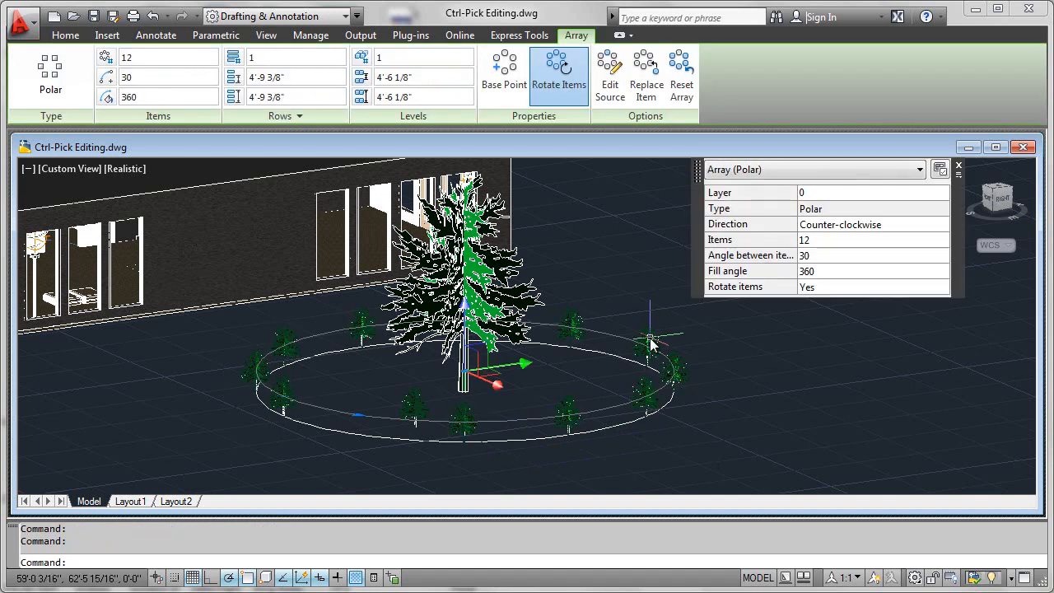
{"action": "mouse_move", "coordinate": [650, 344]}
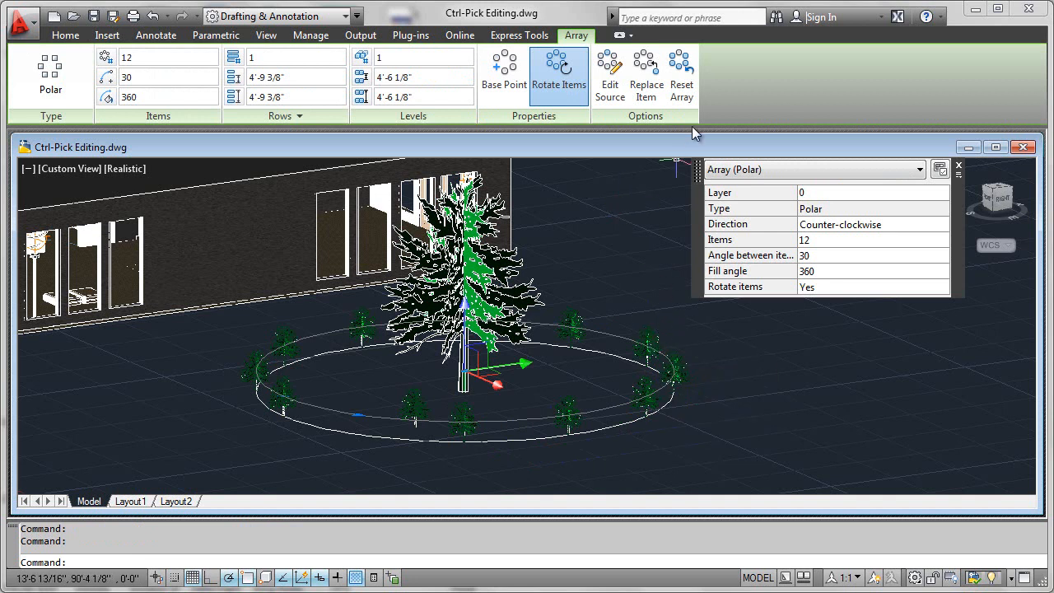
{"action": "mouse_move", "coordinate": [681, 74]}
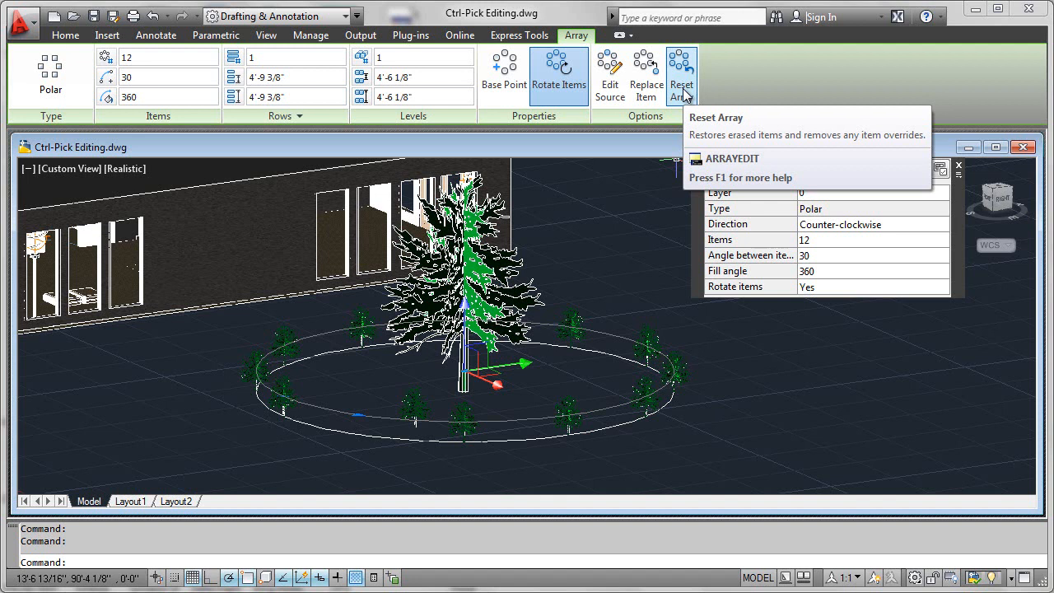
Step: Use Reset Array to restore the relocated shrub to its place on the ring
{"action": "left_click", "coordinate": [681, 74]}
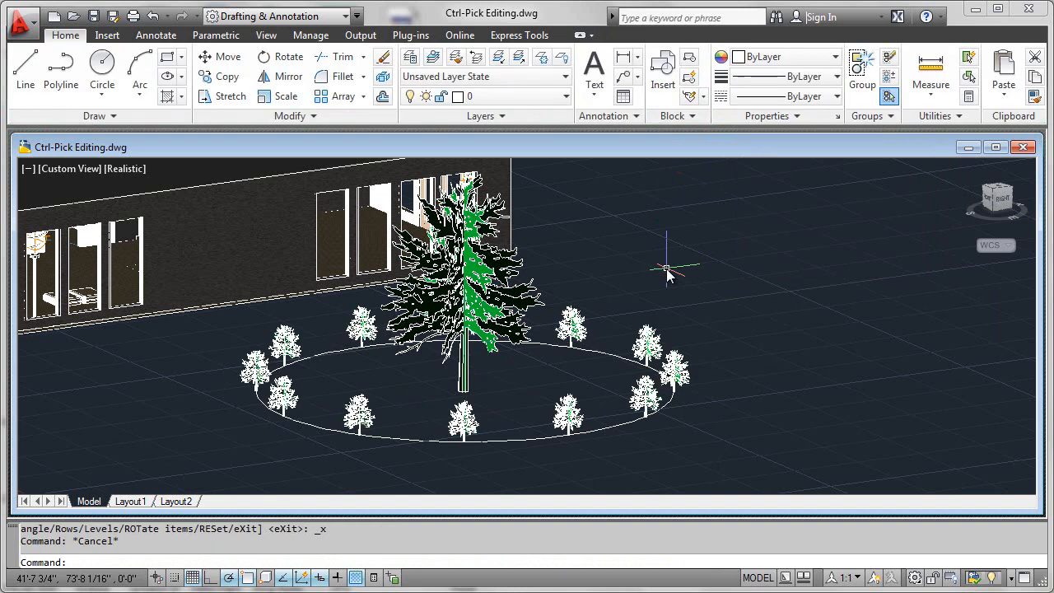
{"action": "mouse_move", "coordinate": [367, 416]}
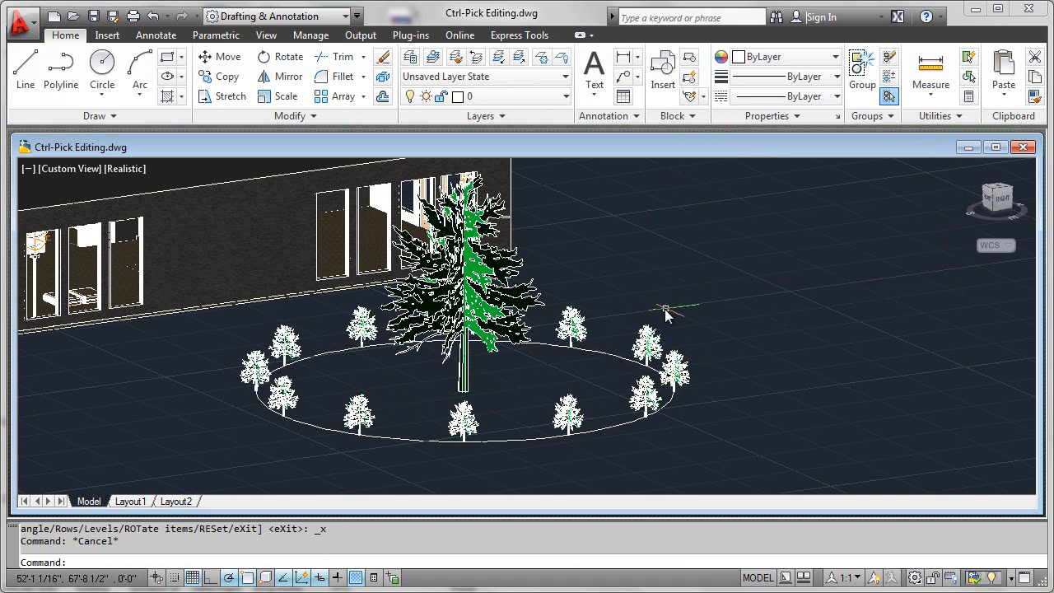
{"action": "mouse_move", "coordinate": [654, 342]}
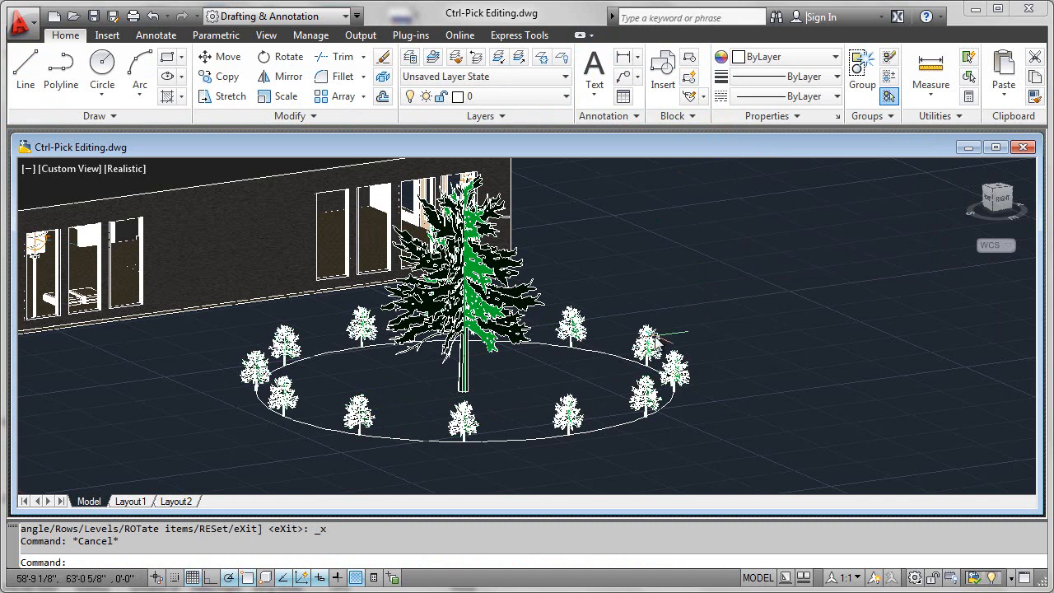
{"action": "mouse_move", "coordinate": [716, 321]}
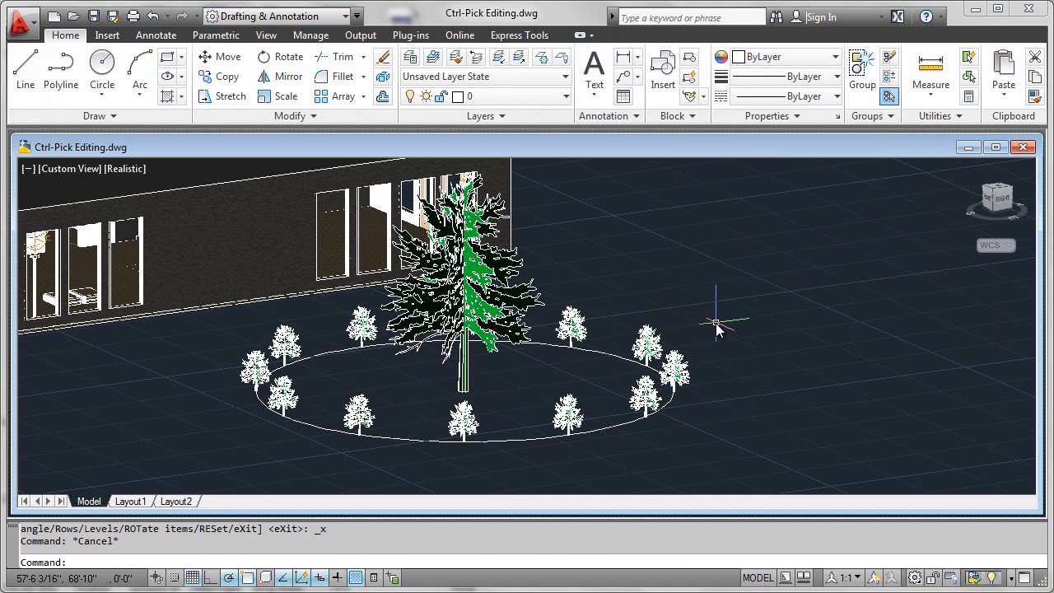